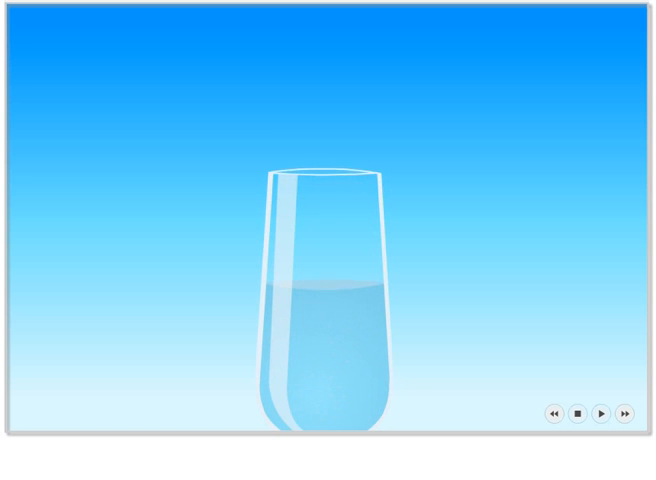
- Advance the slideshow past the salt-water scene to the DIFFUSION slide with two half-filled glasses
click(601, 411)
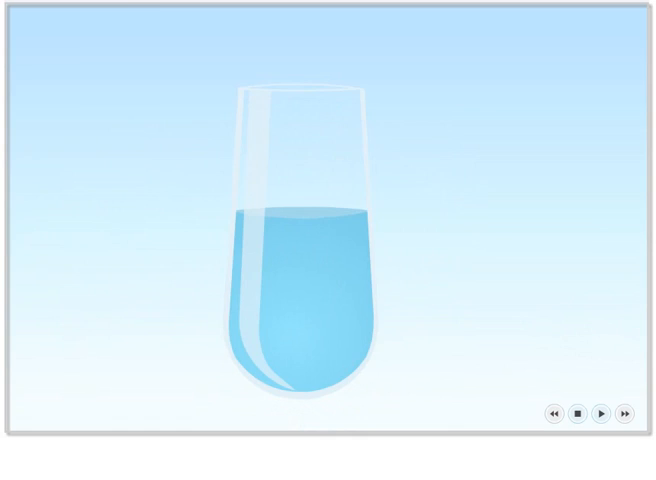
click(600, 412)
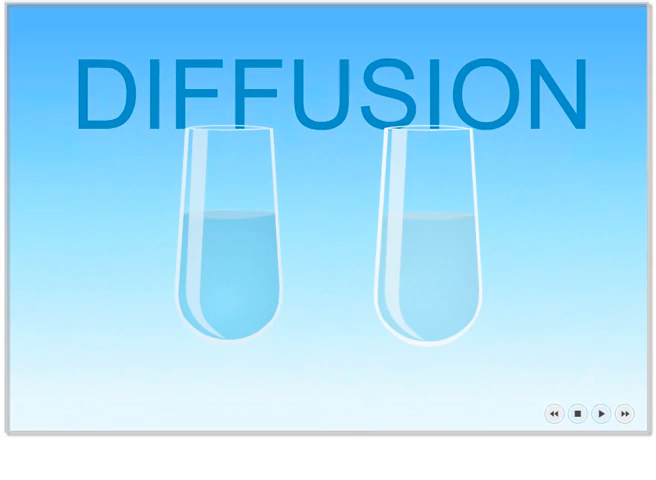